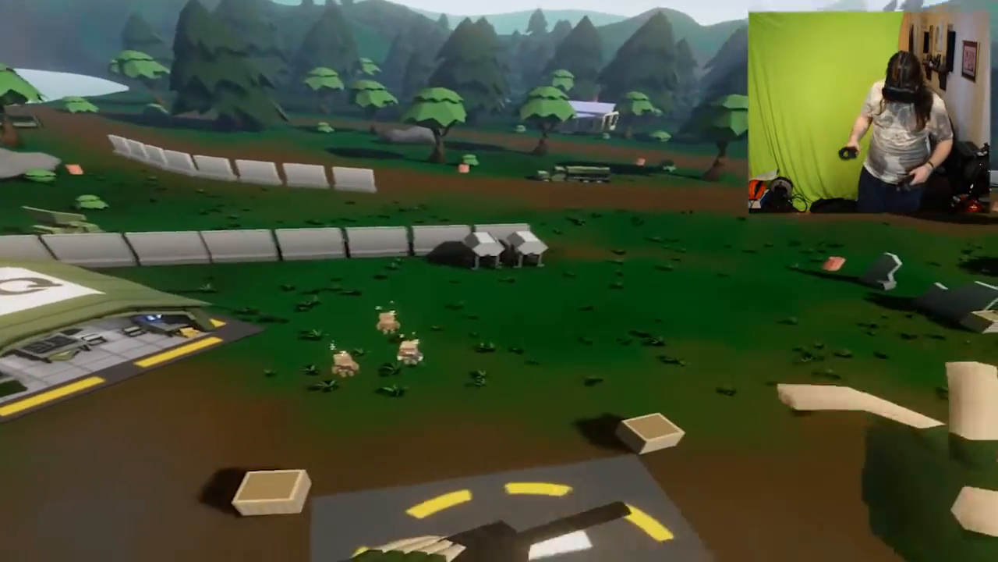
{"action": "mouse_move", "coordinate": [500, 281]}
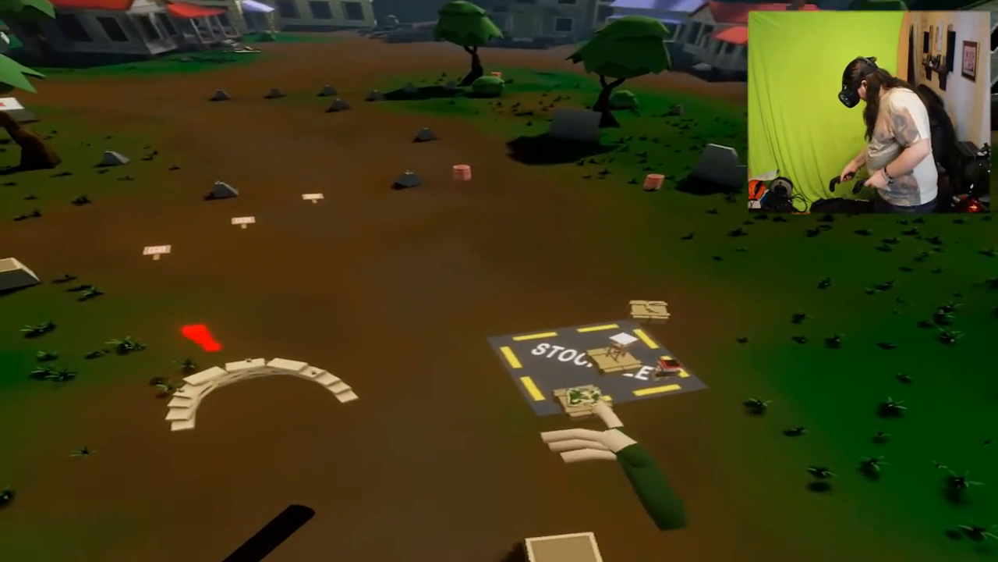
{"action": "mouse_move", "coordinate": [499, 281]}
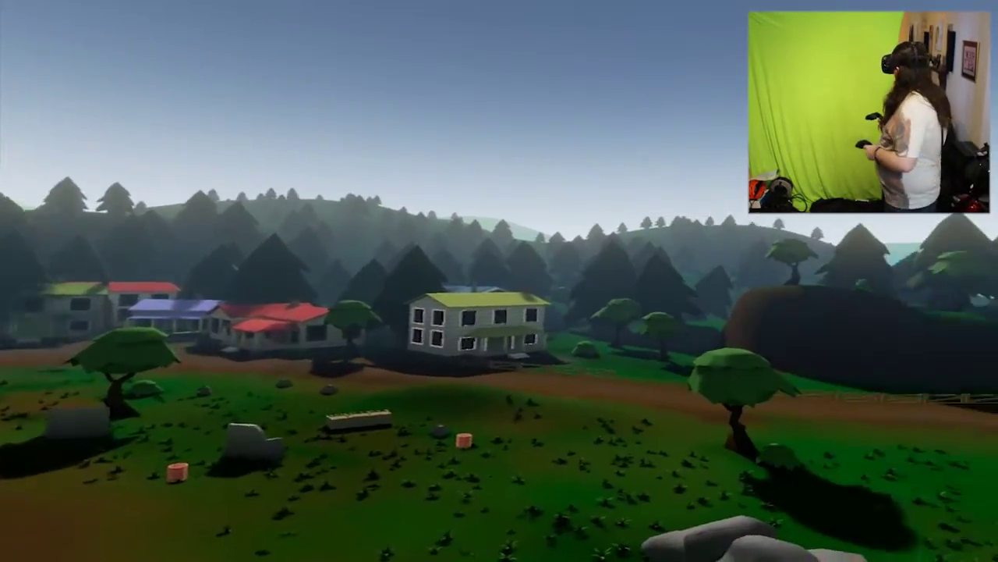
{"action": "mouse_move", "coordinate": [499, 280]}
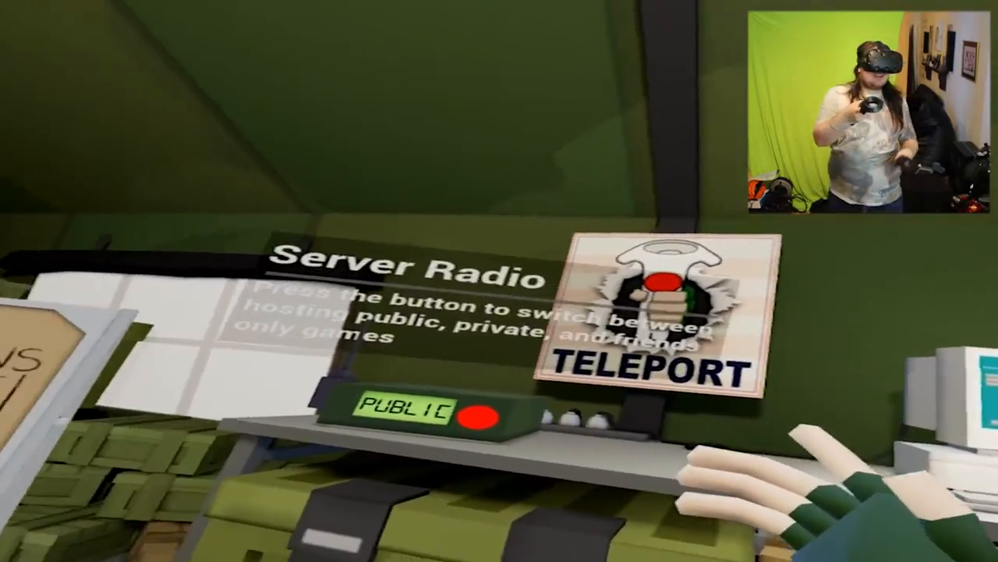
{"action": "mouse_move", "coordinate": [499, 281]}
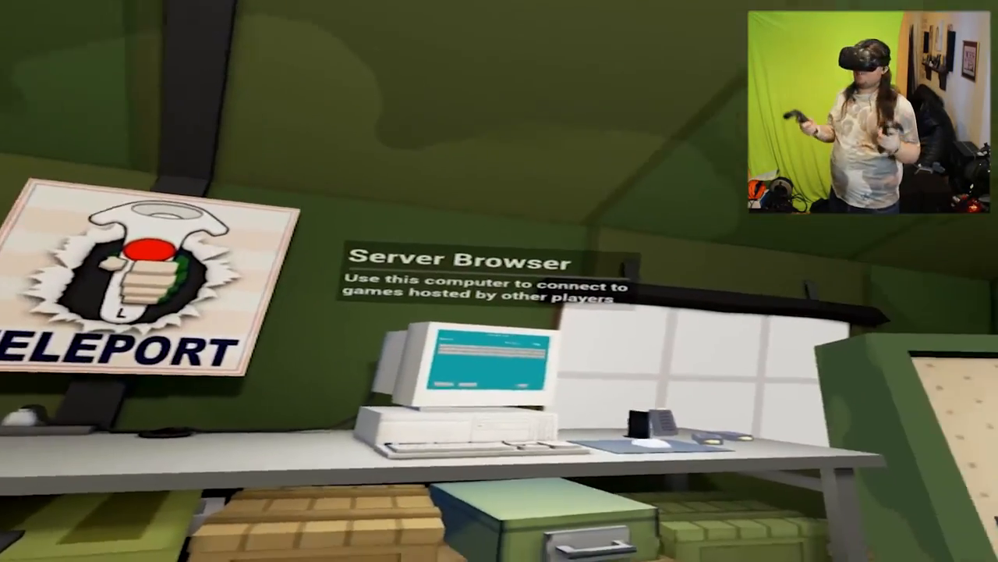